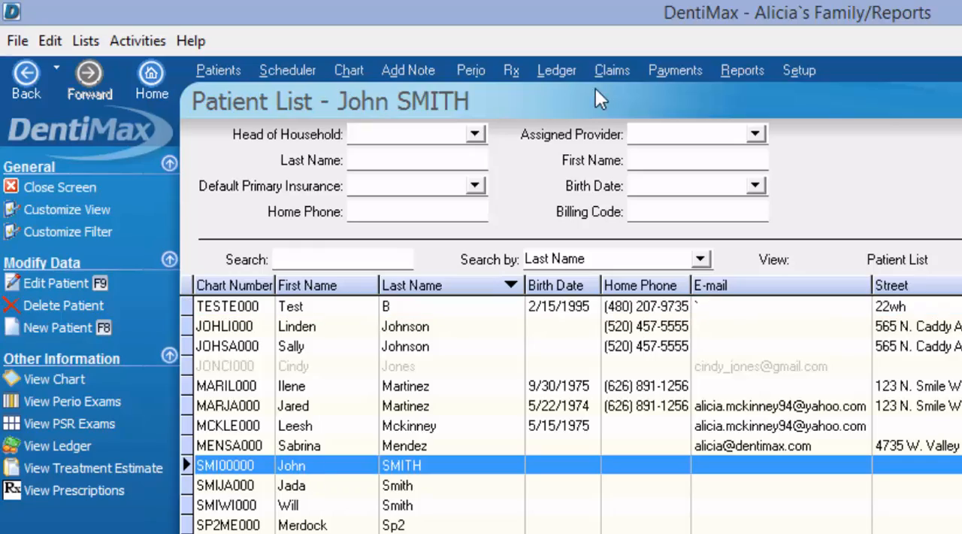
# - Open John Smith's ledger from the Patient List
pyautogui.click(556, 69)
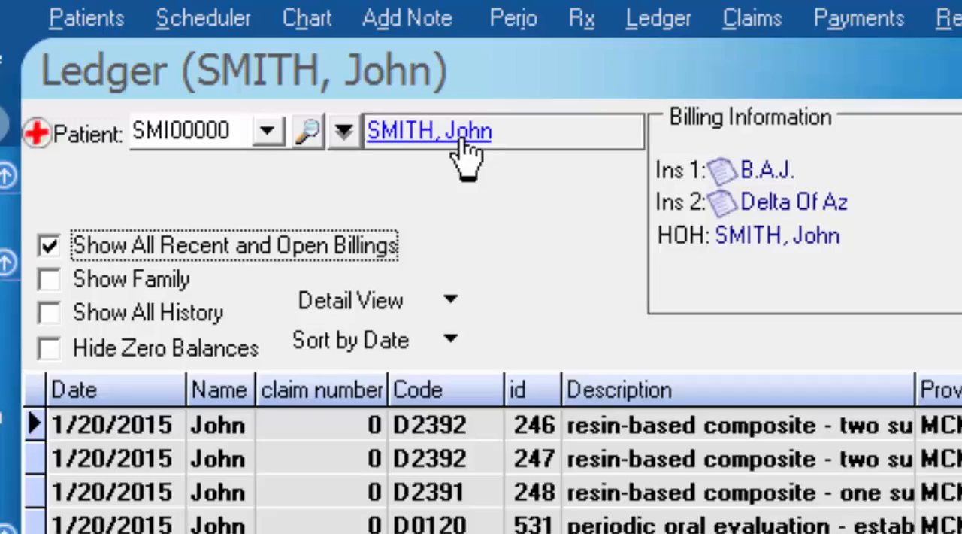
# - In John Smith's patient record insurance details, remove B.A.J. as primary insurance
pyautogui.click(428, 130)
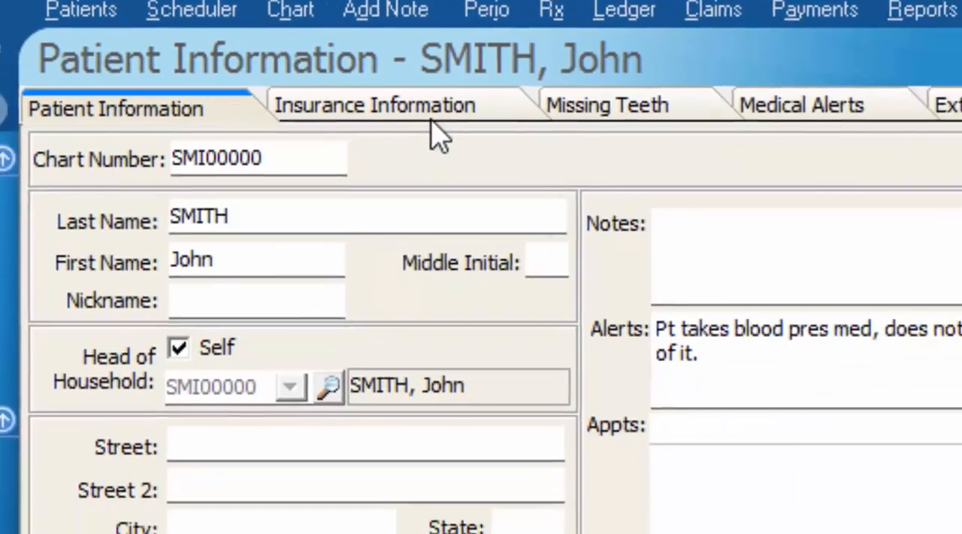
pyautogui.click(373, 104)
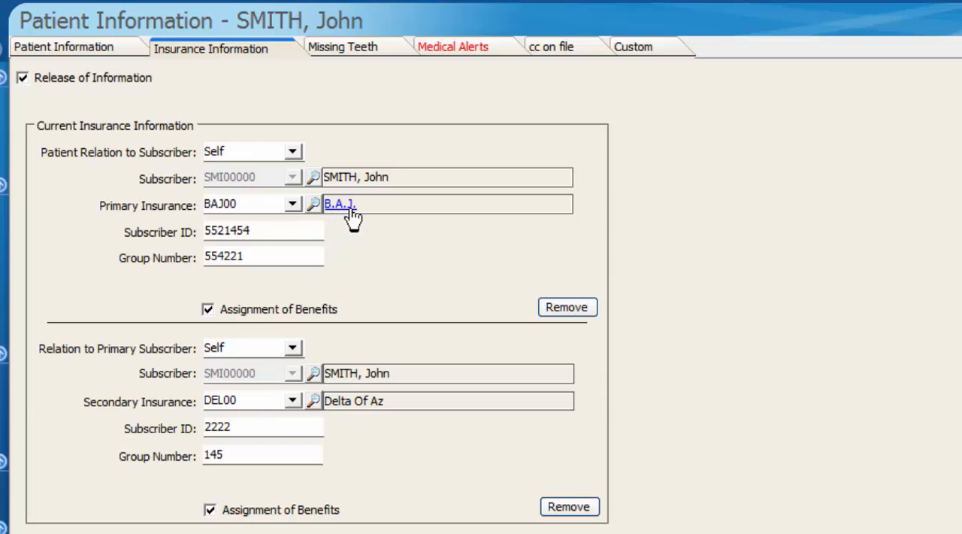
pyautogui.moveTo(396, 421)
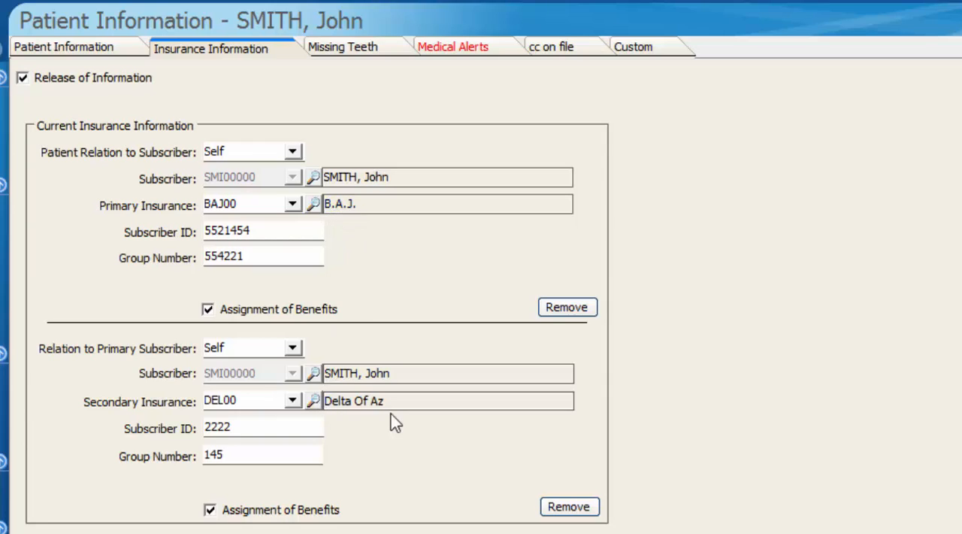
pyautogui.moveTo(402, 280)
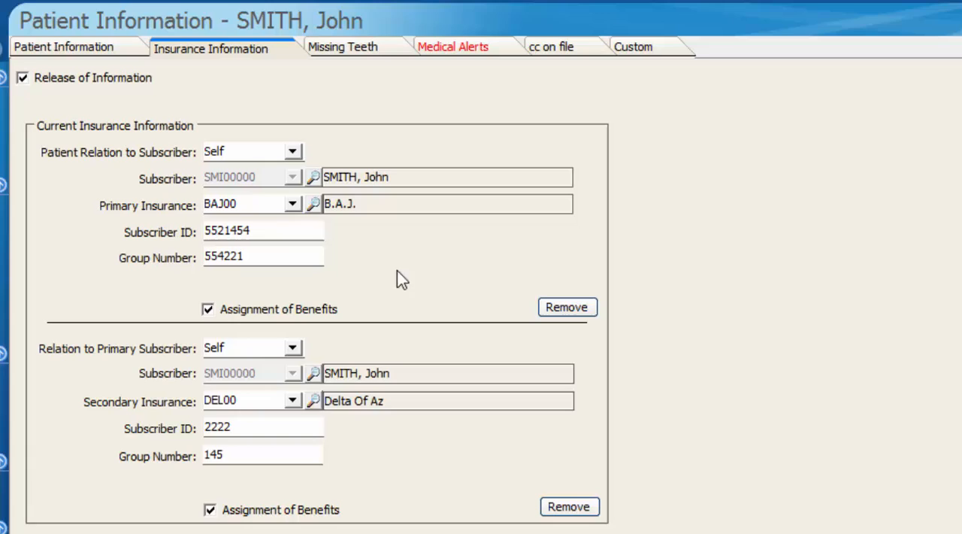
pyautogui.moveTo(368, 203)
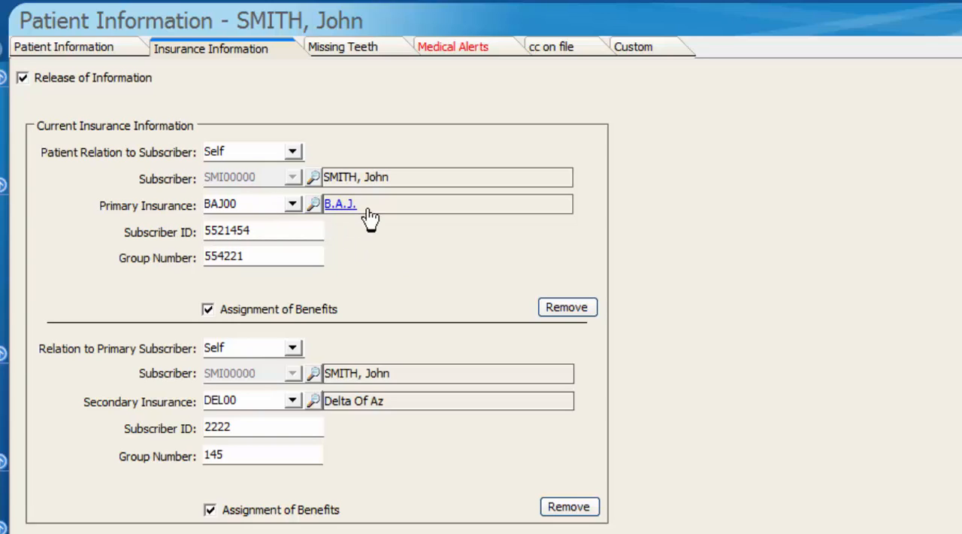
pyautogui.moveTo(566, 307)
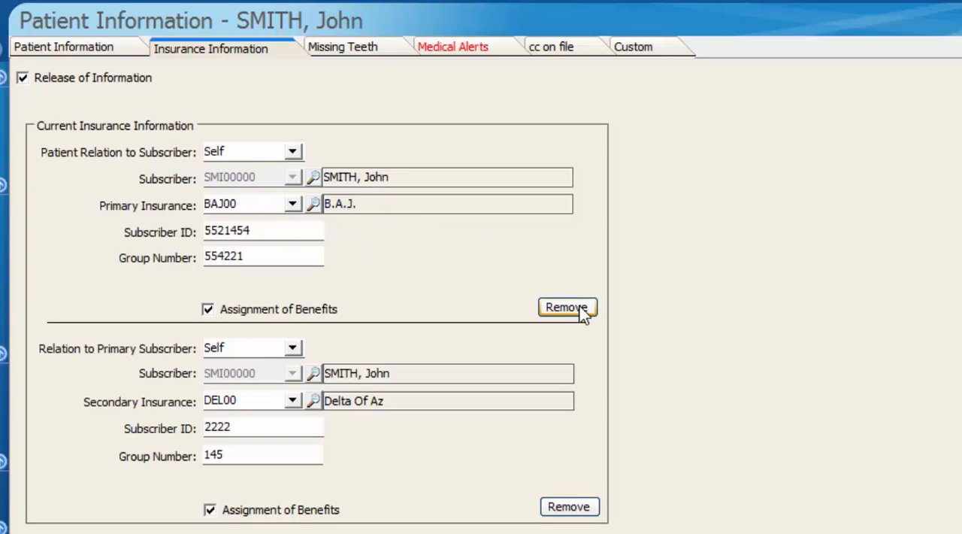
pyautogui.click(567, 307)
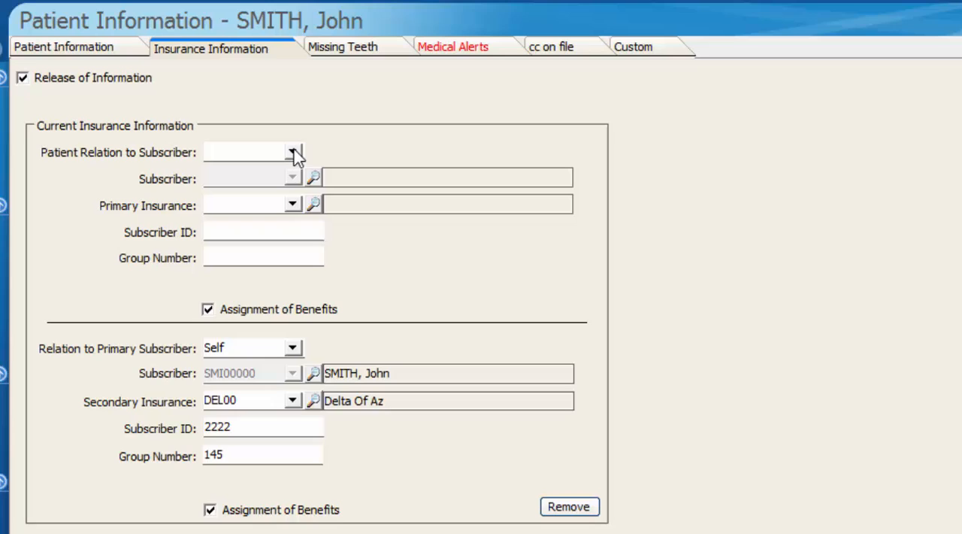
# - Set relation to Self, make Delta Of Az primary, and remove the secondary insurance
pyautogui.click(291, 152)
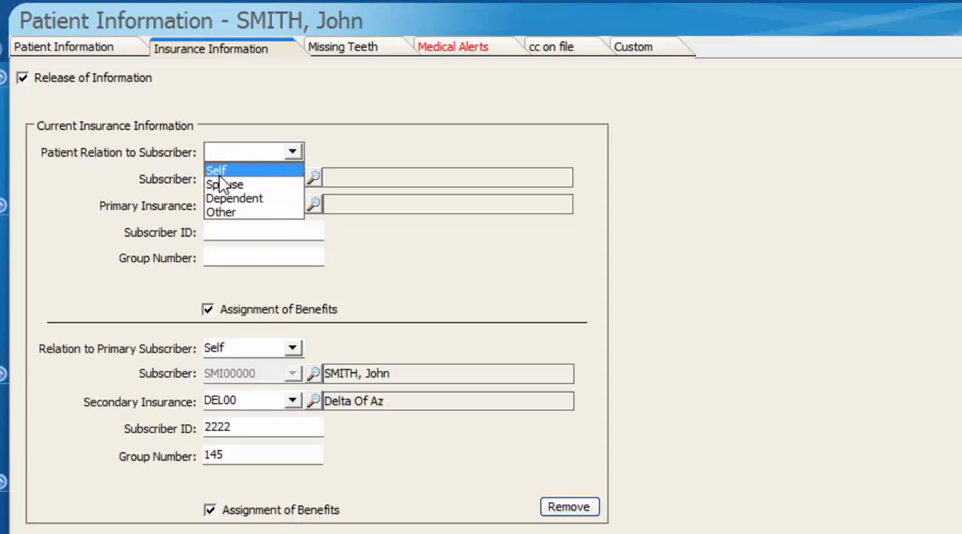
pyautogui.click(217, 169)
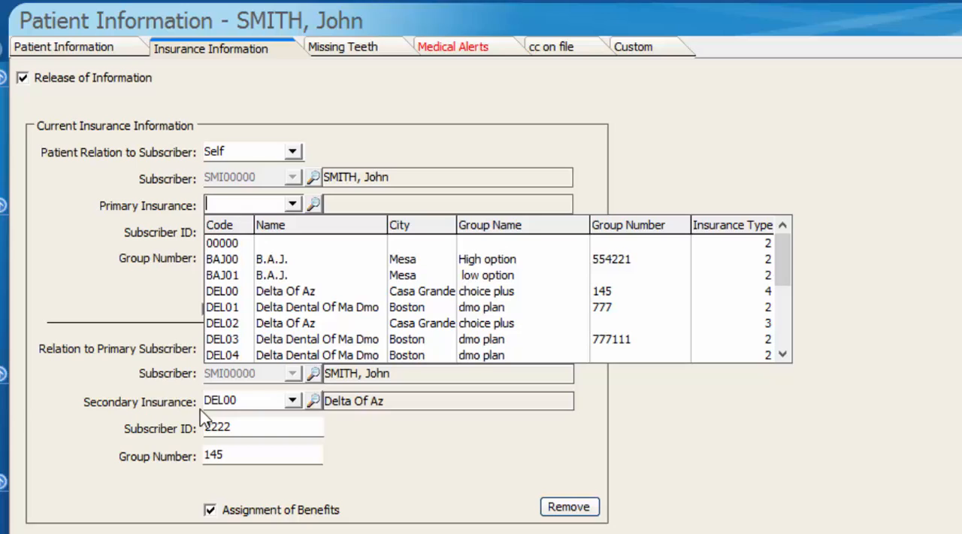
pyautogui.write('del')
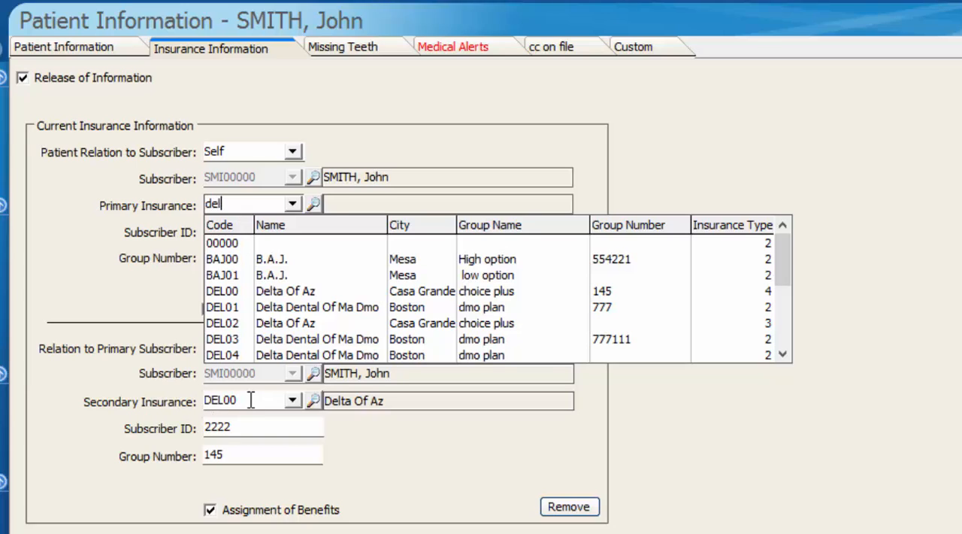
pyautogui.click(286, 291)
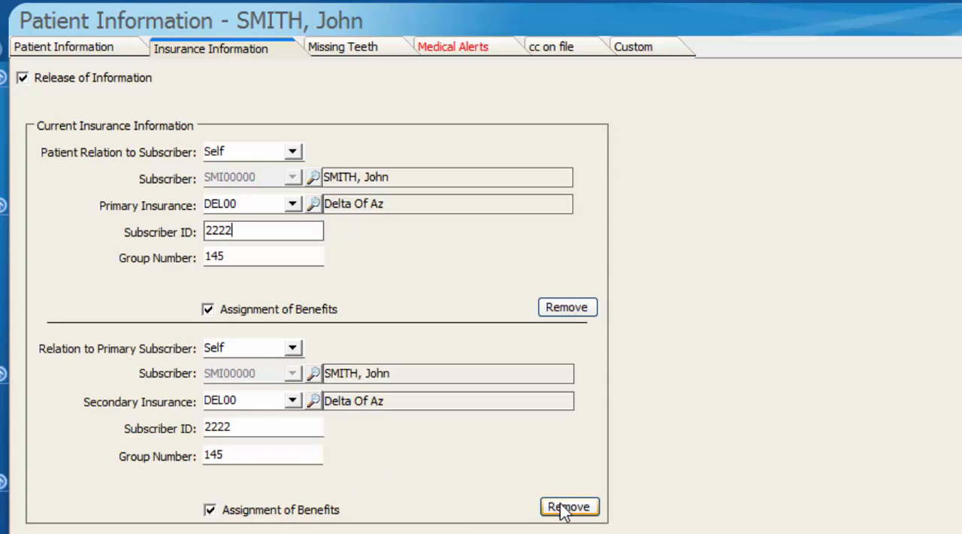
pyautogui.click(569, 506)
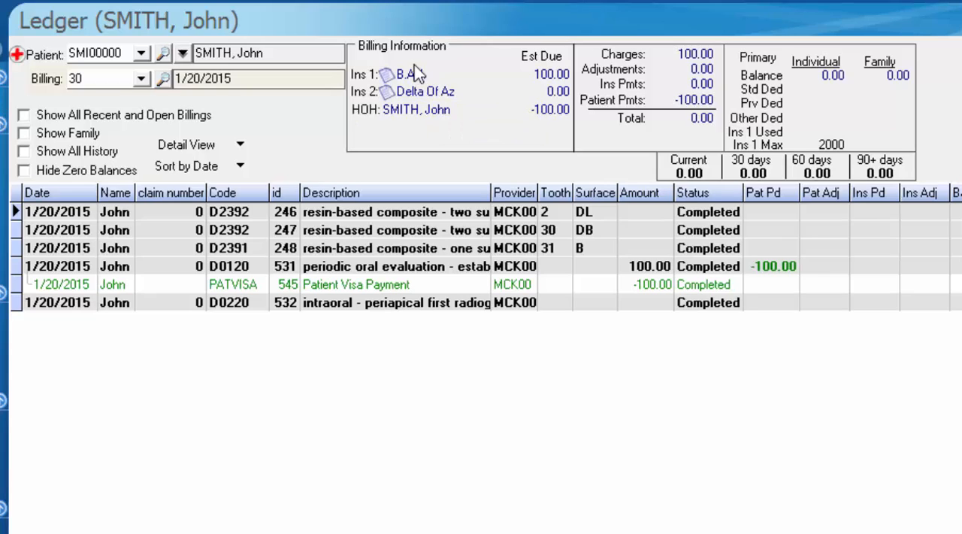
pyautogui.moveTo(468, 99)
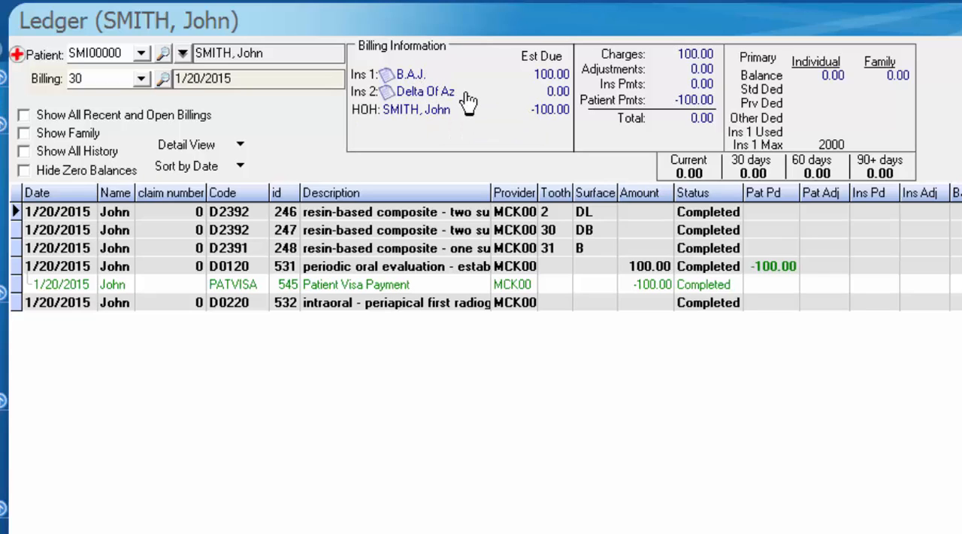
pyautogui.moveTo(94, 102)
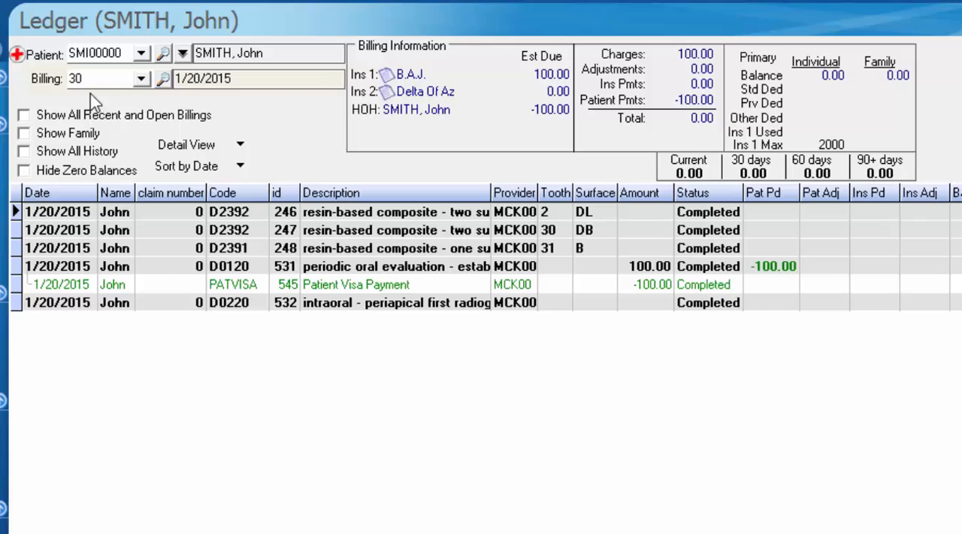
pyautogui.moveTo(71, 120)
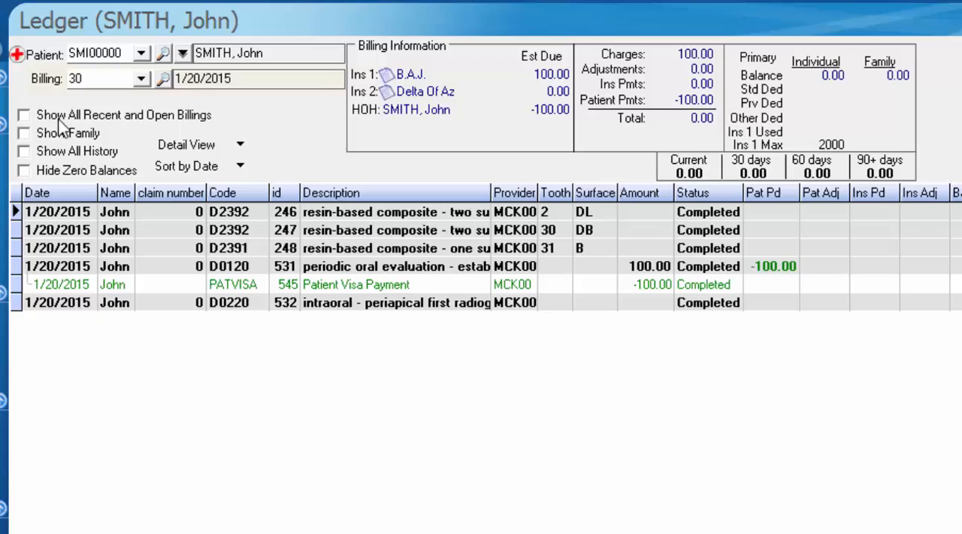
# - Tick Show All Recent and Open Billings in John Smith's ledger
pyautogui.click(24, 115)
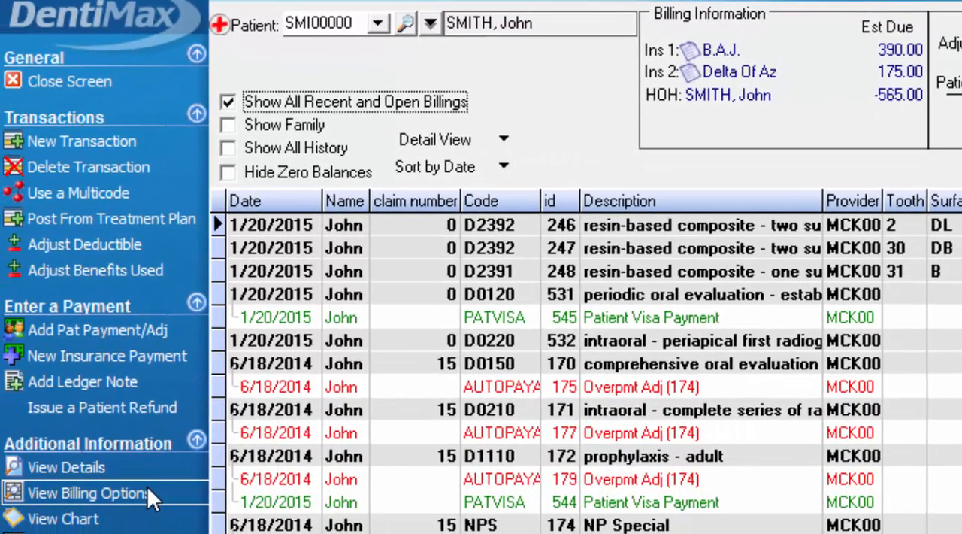
# - Open View Billing Options for billing 30
pyautogui.click(84, 492)
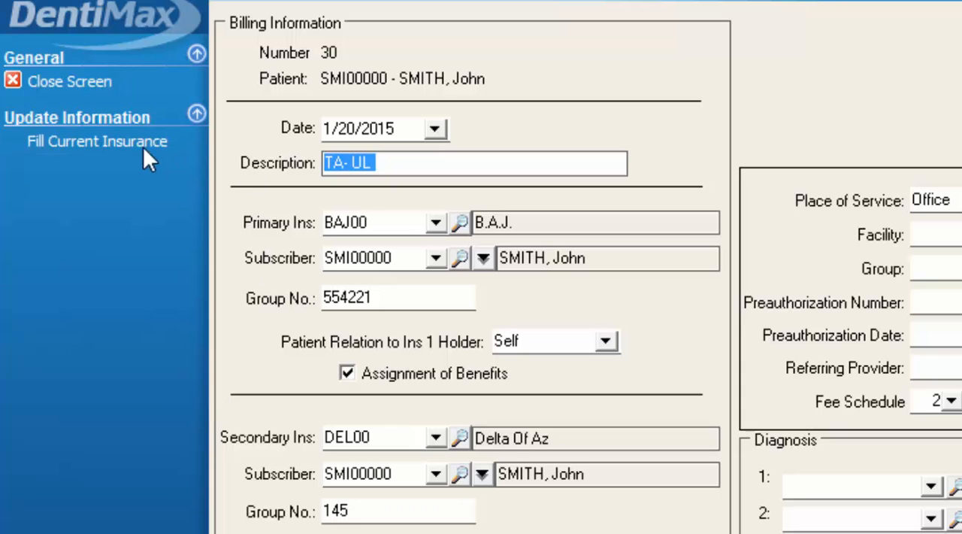
pyautogui.moveTo(360, 102)
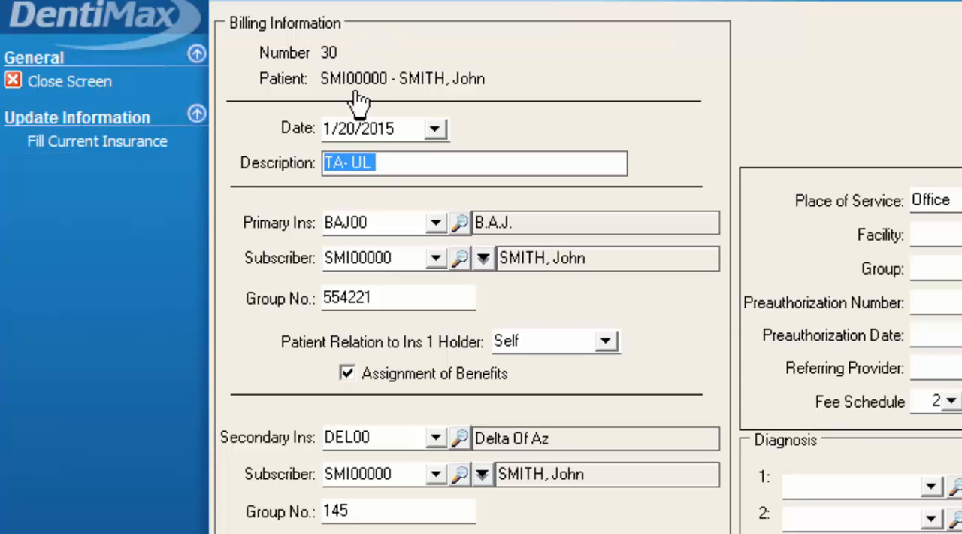
pyautogui.moveTo(320, 68)
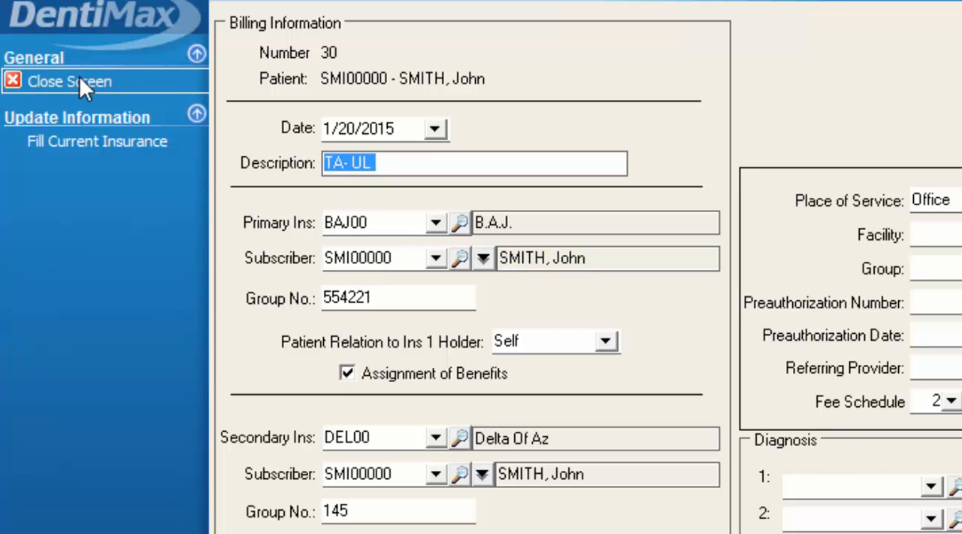
# - Close billing 30's options and return to the ledger showing its 1/20/2015 entries
pyautogui.click(69, 81)
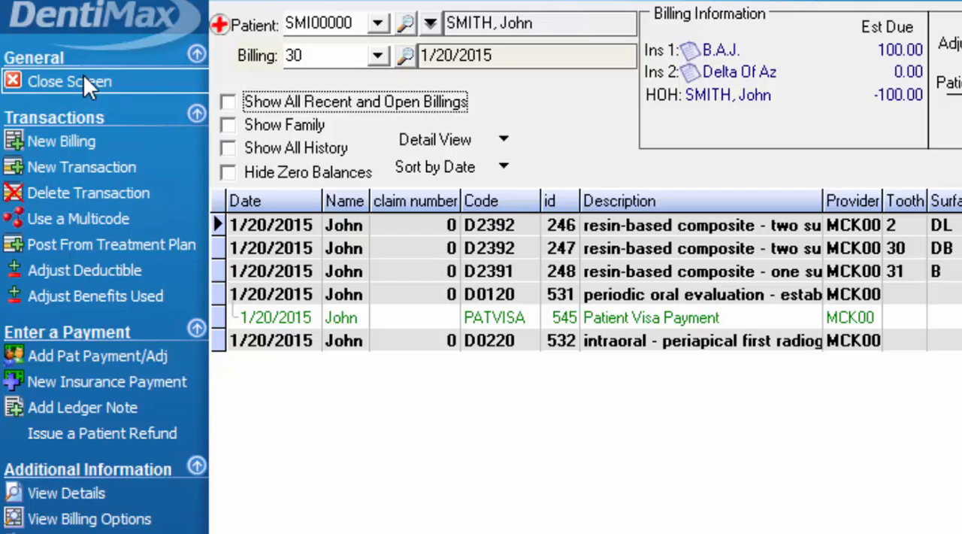
pyautogui.moveTo(475, 272)
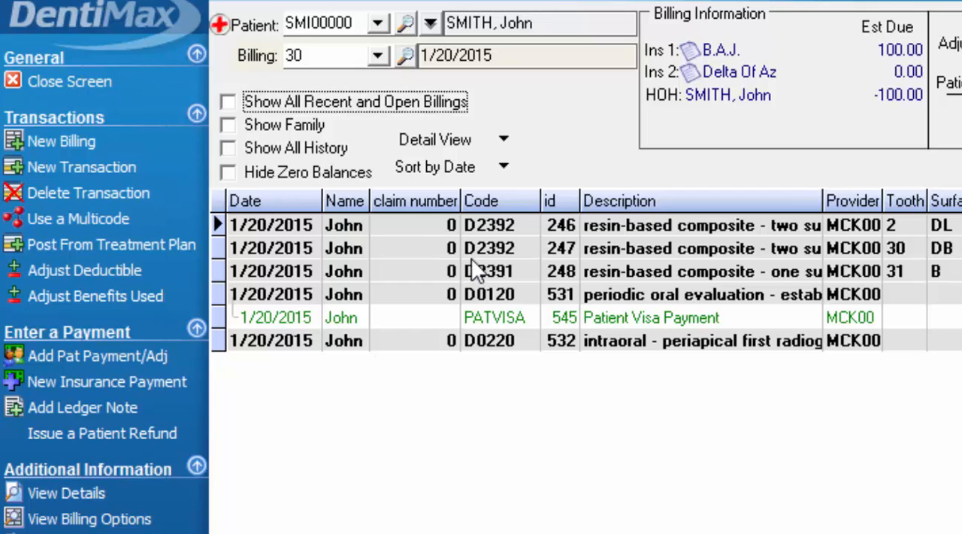
pyautogui.moveTo(804, 275)
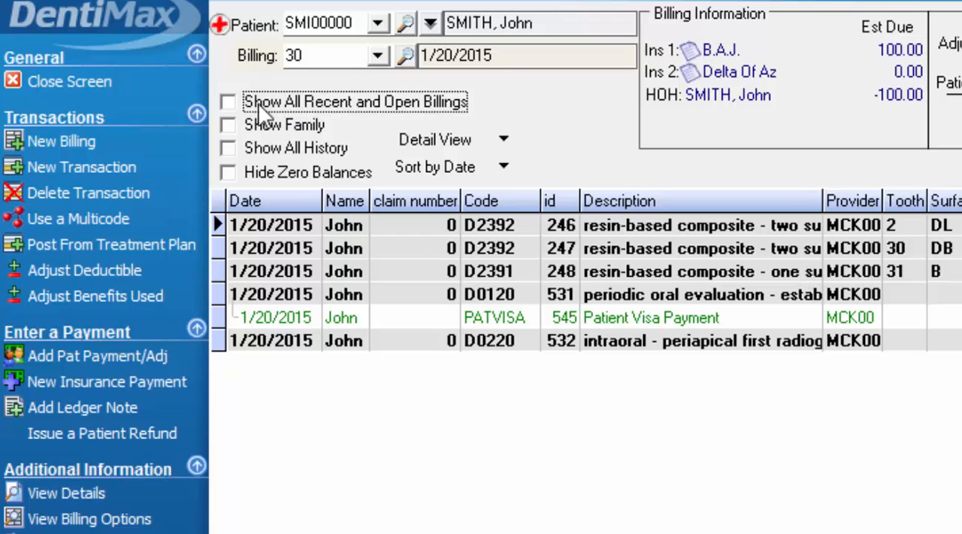
pyautogui.click(228, 101)
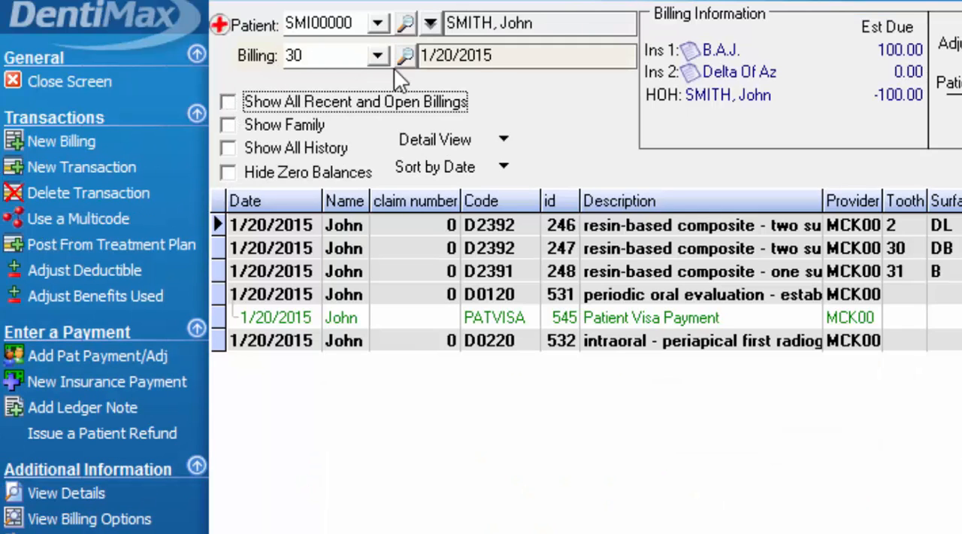
pyautogui.moveTo(62, 142)
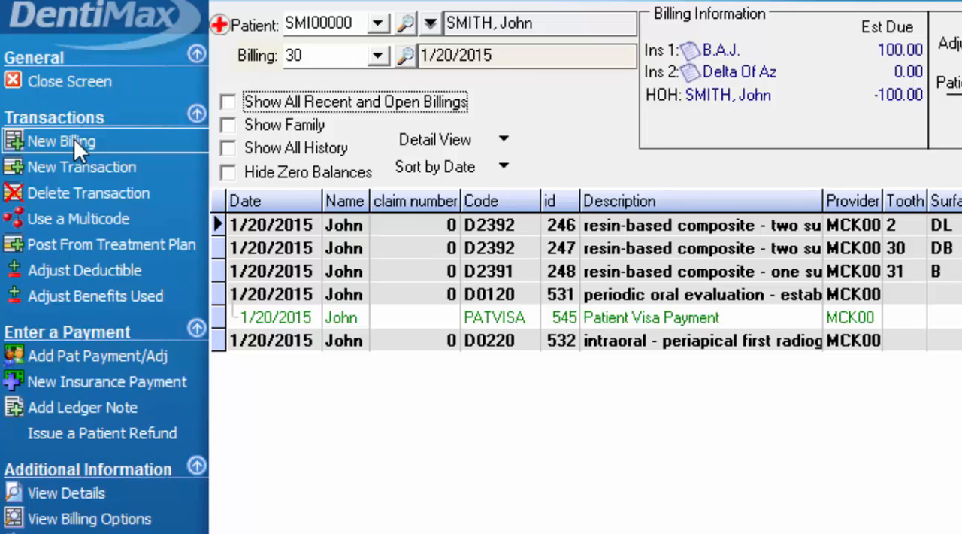
# - Start new billing 40 and add a D2750 crown transaction
pyautogui.click(62, 140)
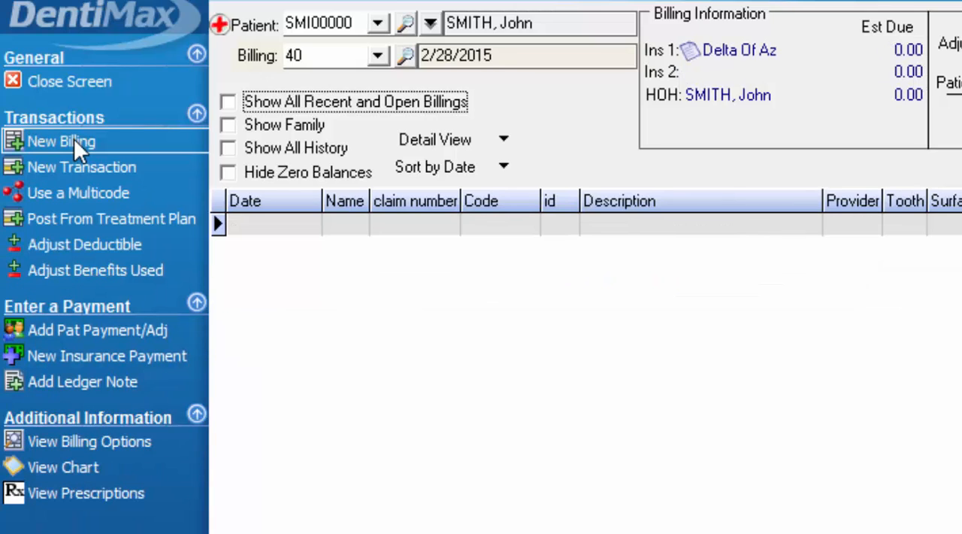
pyautogui.moveTo(272, 71)
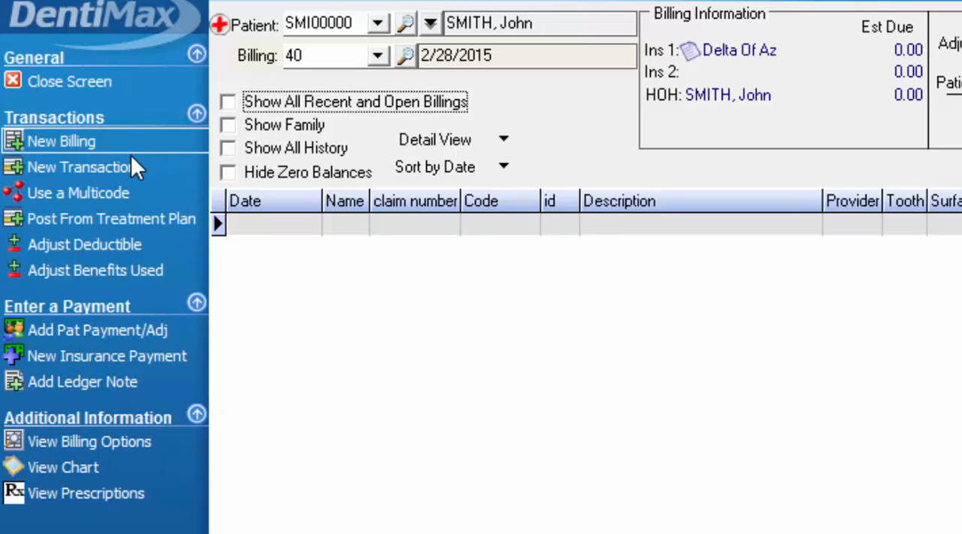
pyautogui.click(79, 166)
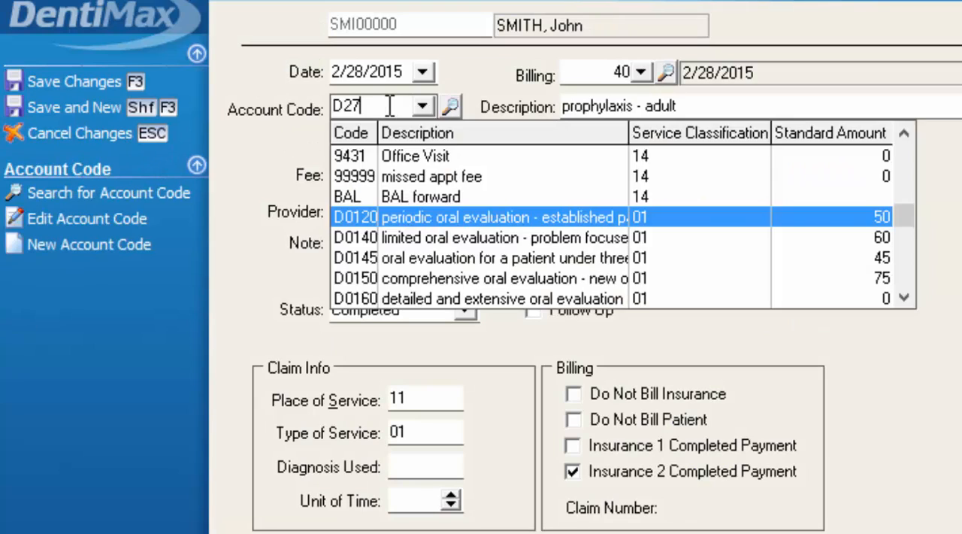
pyautogui.write('D2750')
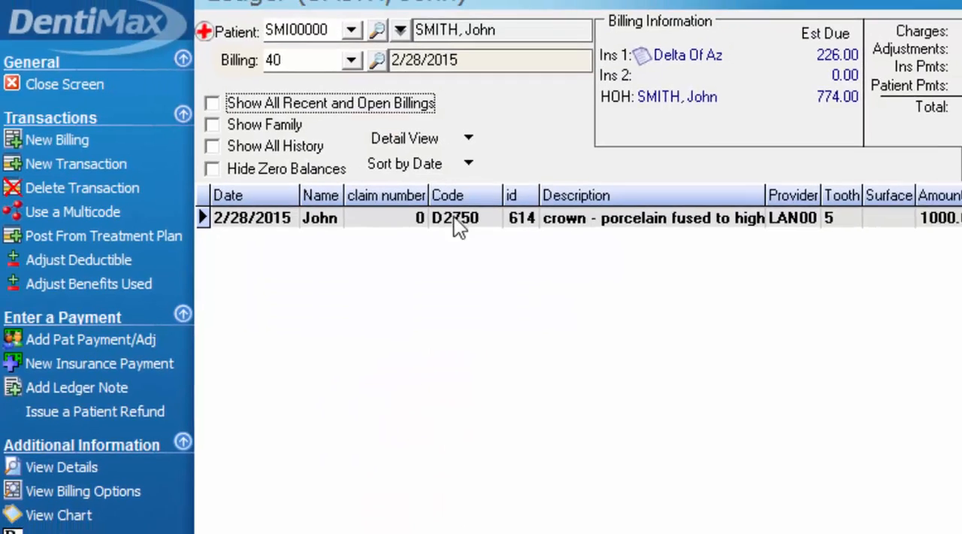
# - Create and view claim 52 for the D2750 crown charge, then close the claim form
pyautogui.click(52, 511)
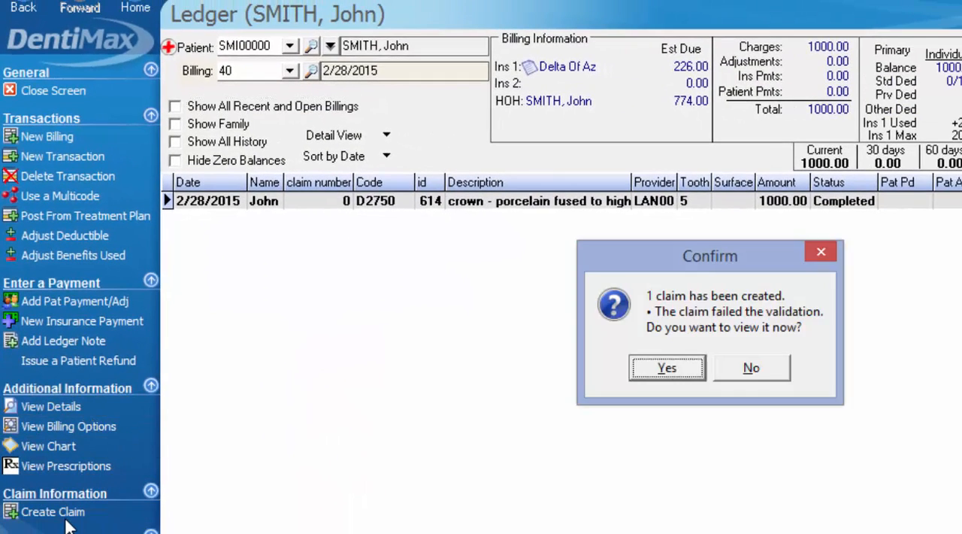
pyautogui.click(751, 368)
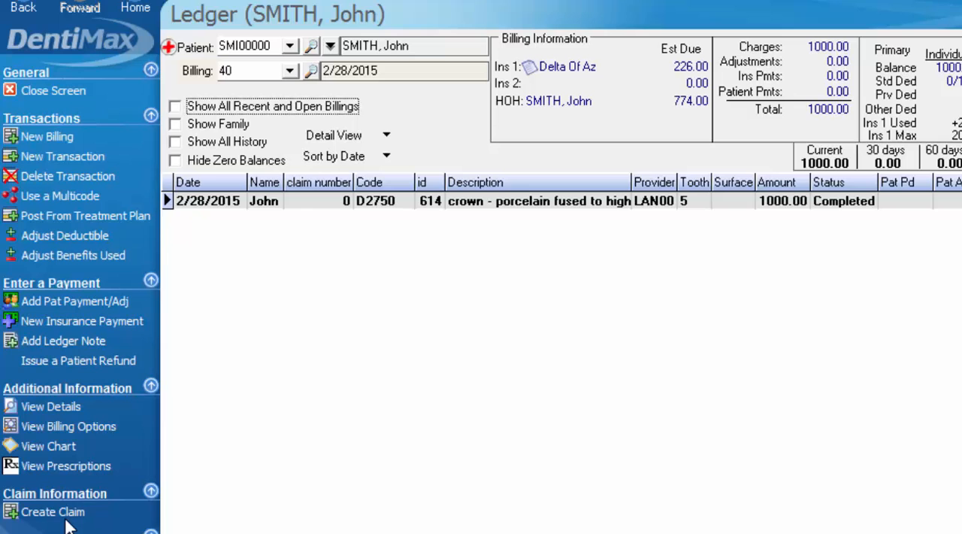
pyautogui.click(53, 511)
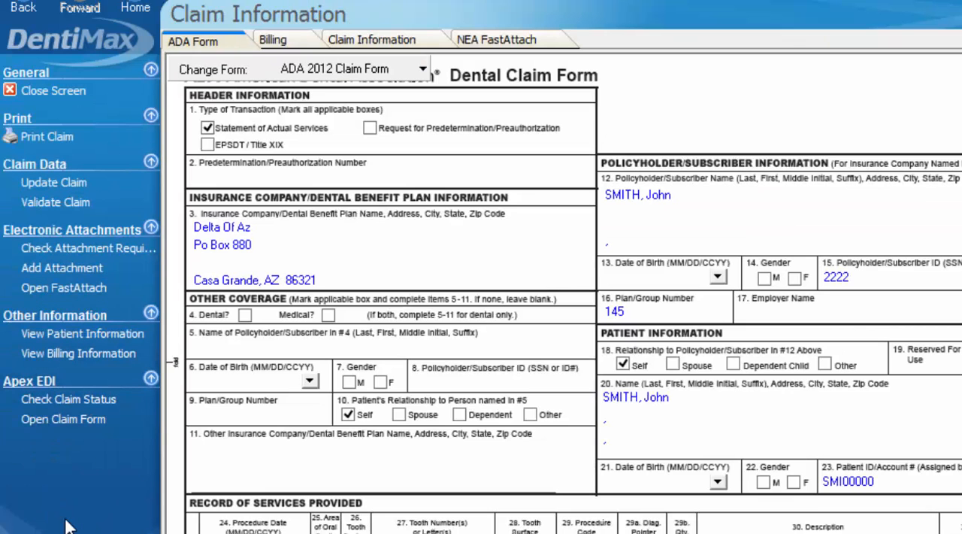
pyautogui.click(53, 90)
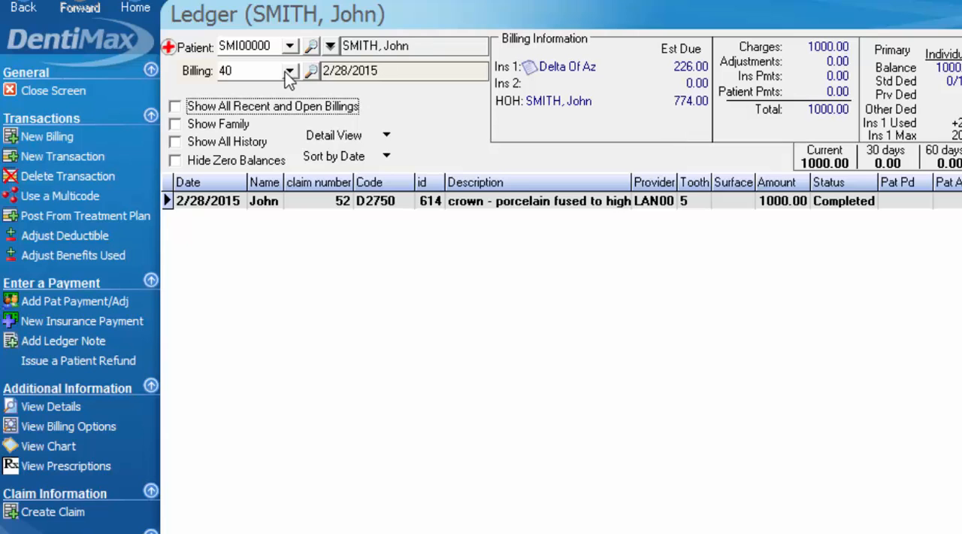
pyautogui.click(290, 70)
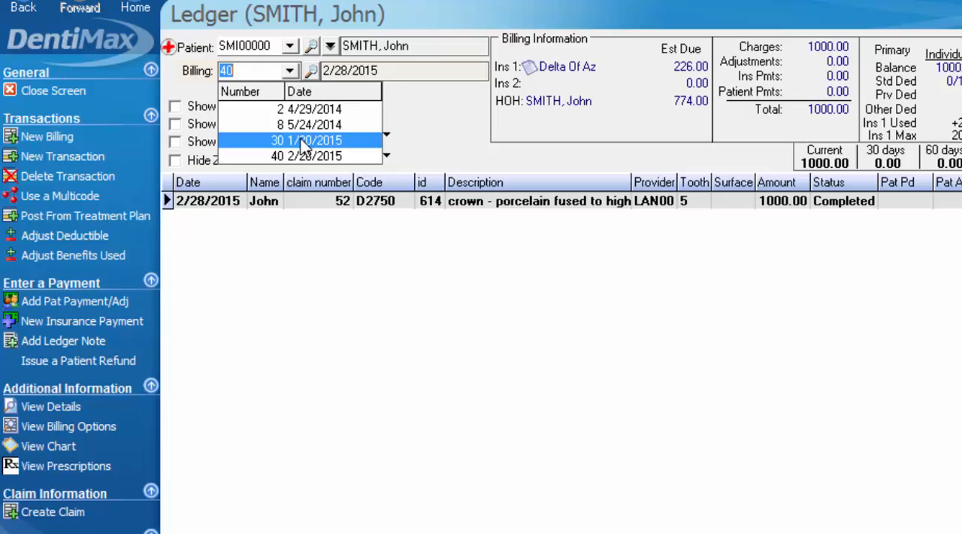
pyautogui.click(300, 141)
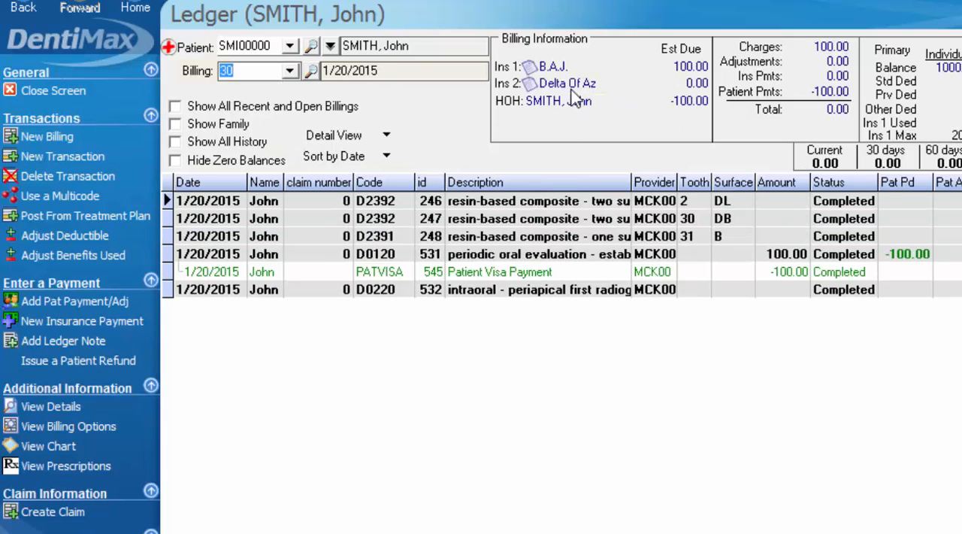
pyautogui.moveTo(583, 89)
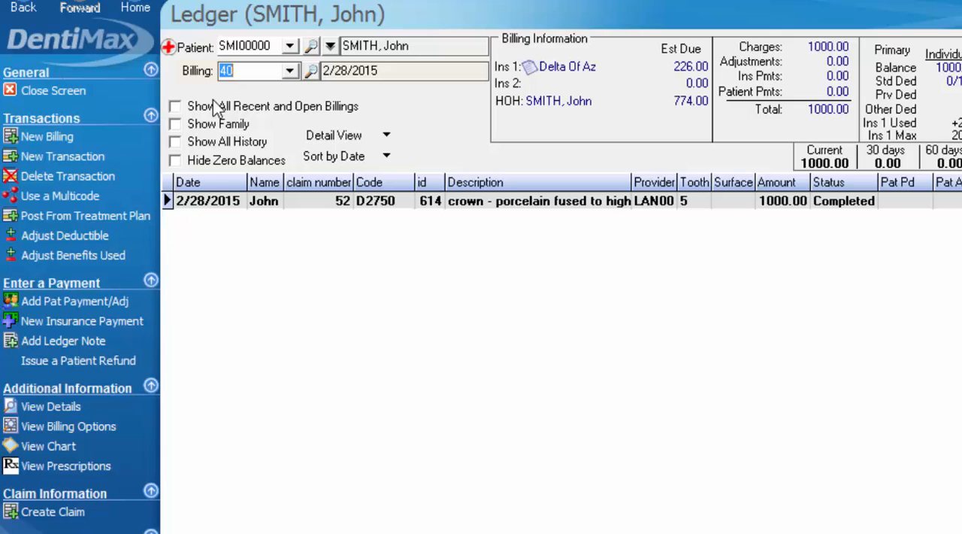
pyautogui.moveTo(216, 120)
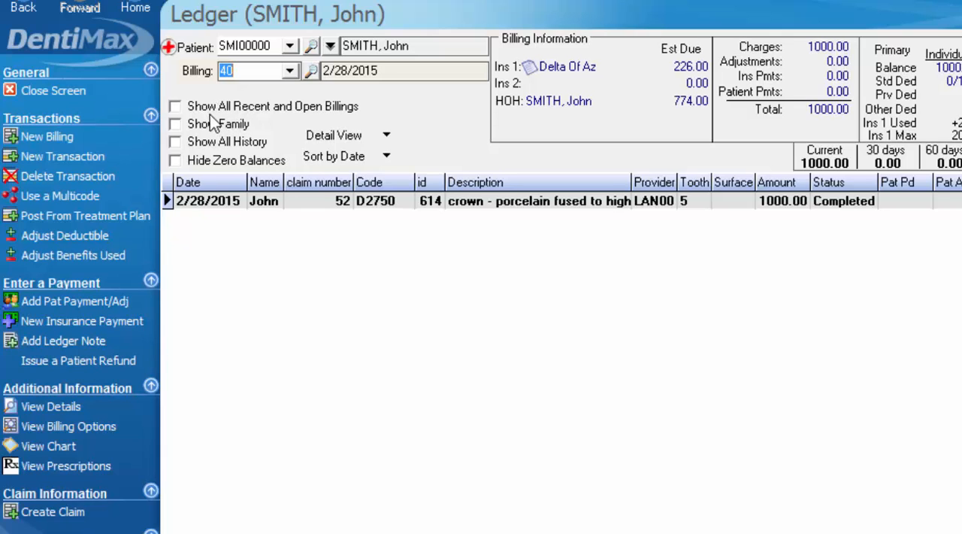
pyautogui.click(174, 106)
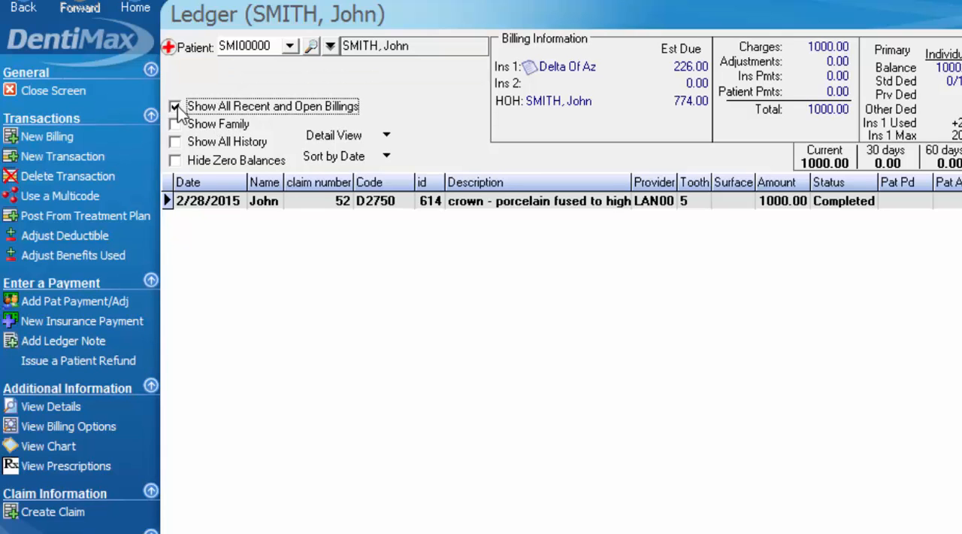
pyautogui.click(174, 106)
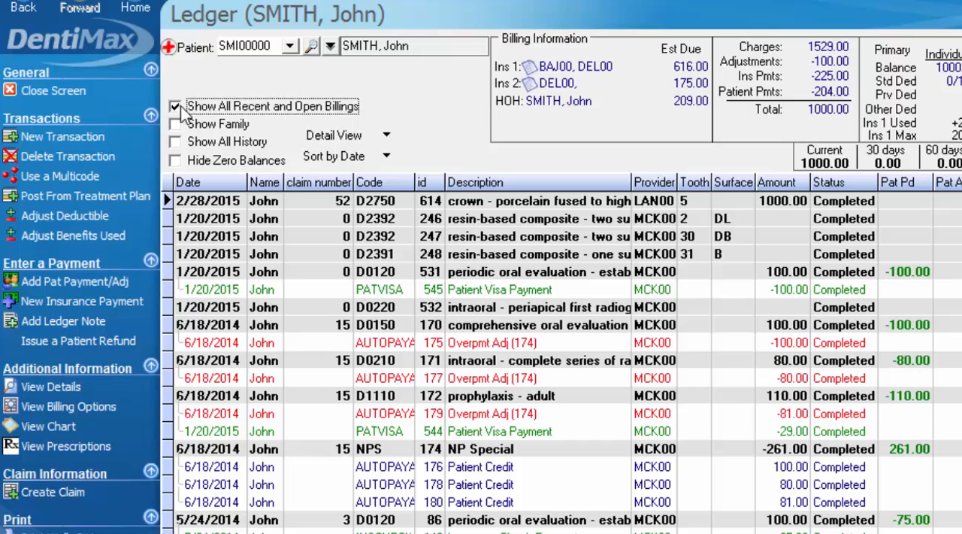
pyautogui.moveTo(380, 230)
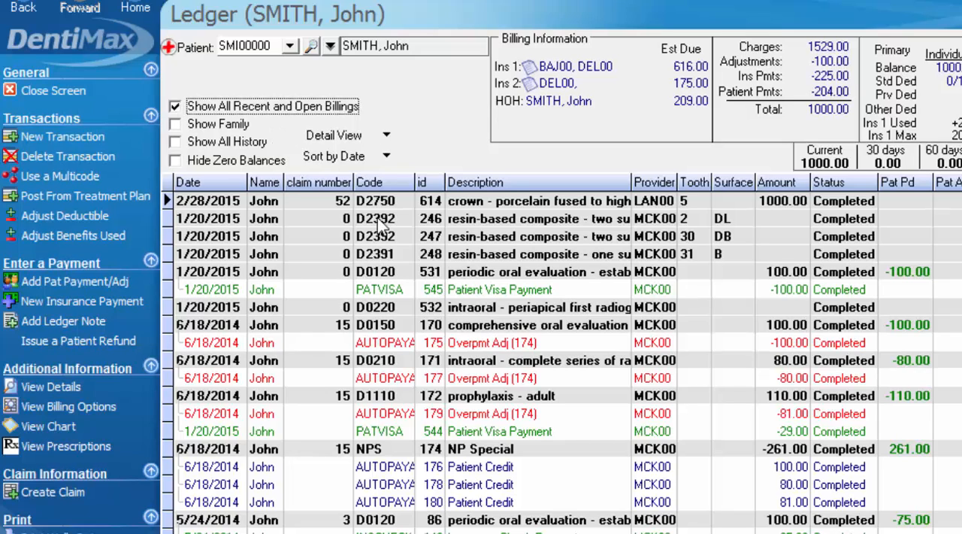
pyautogui.moveTo(391, 492)
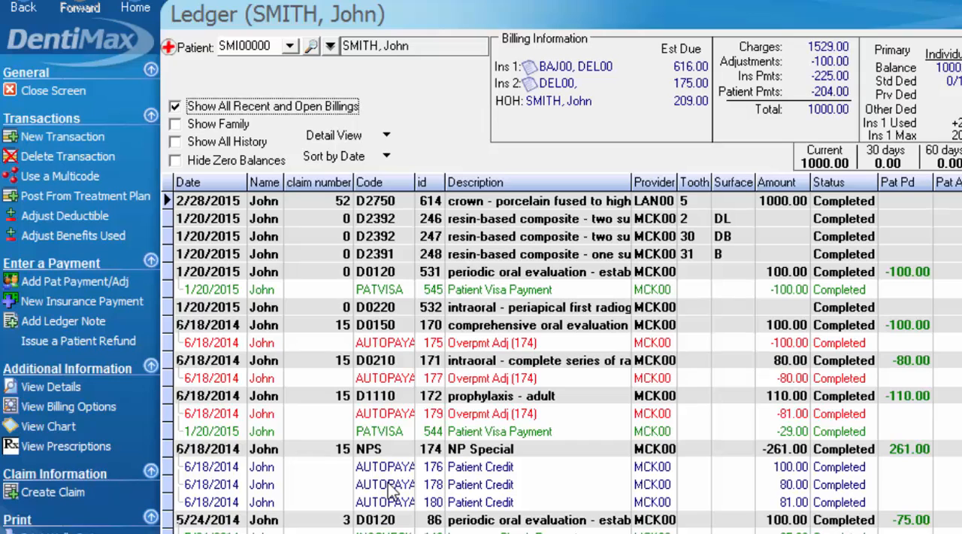
pyautogui.moveTo(343, 382)
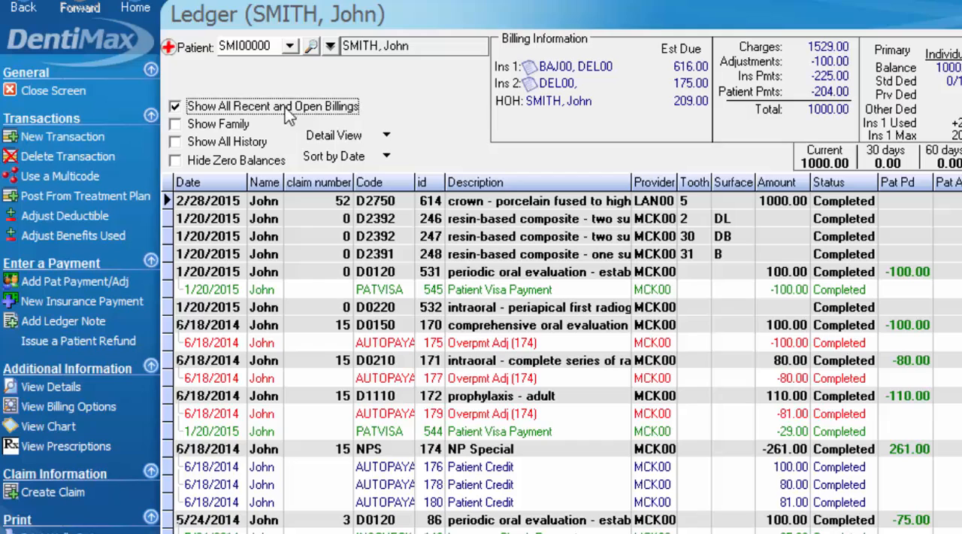
pyautogui.moveTo(560, 72)
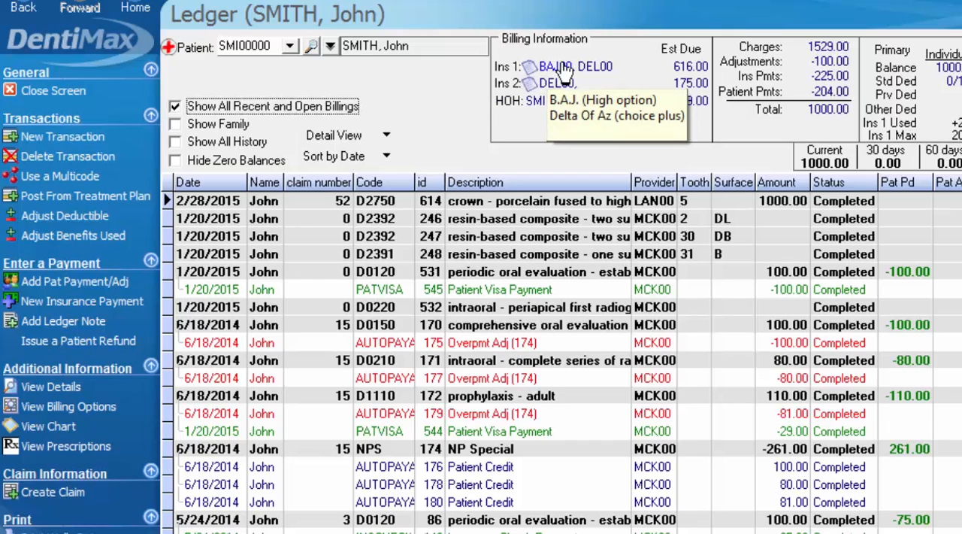
pyautogui.moveTo(581, 144)
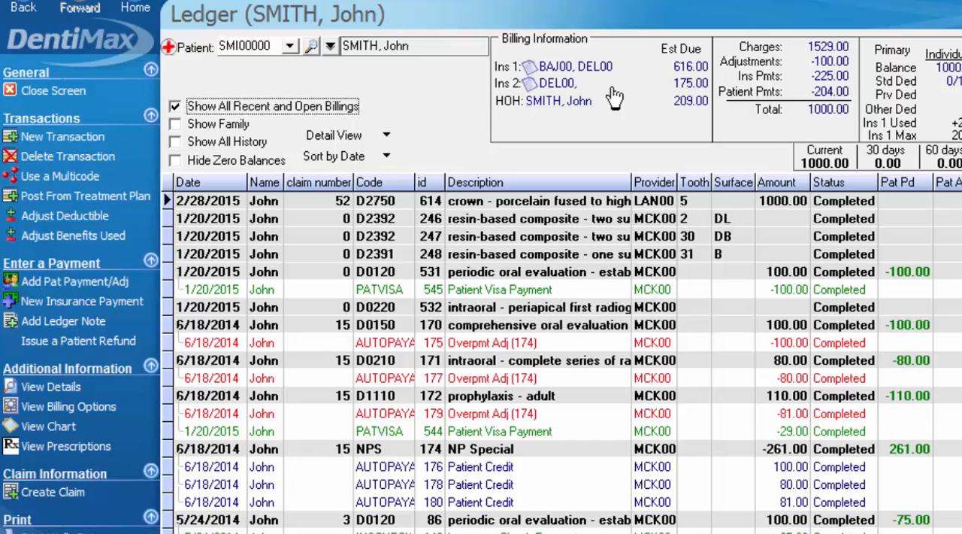
pyautogui.moveTo(571, 120)
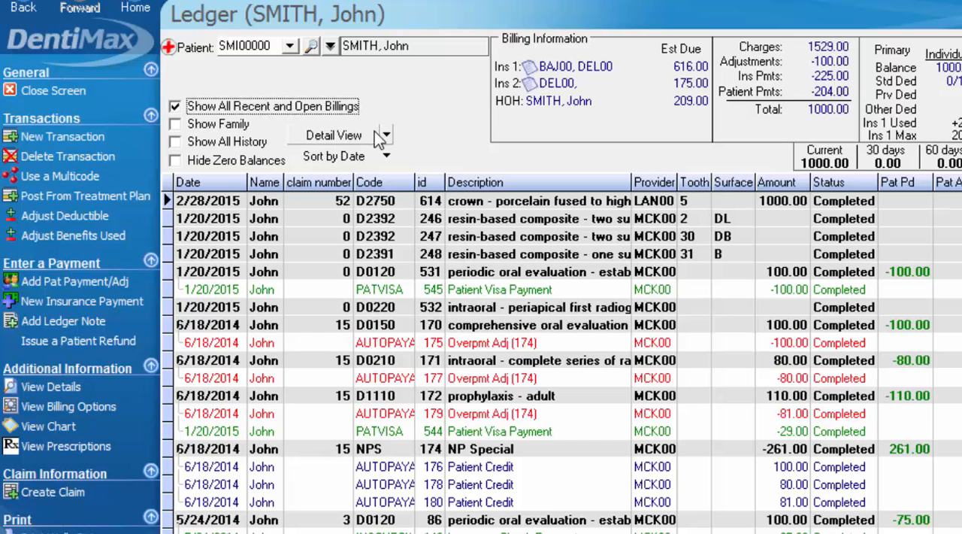
pyautogui.click(175, 106)
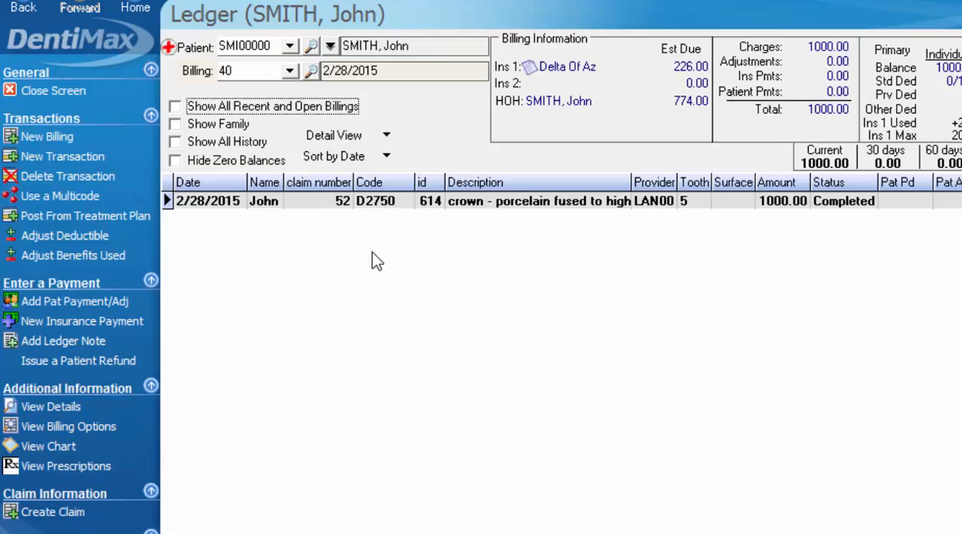
pyautogui.moveTo(208, 116)
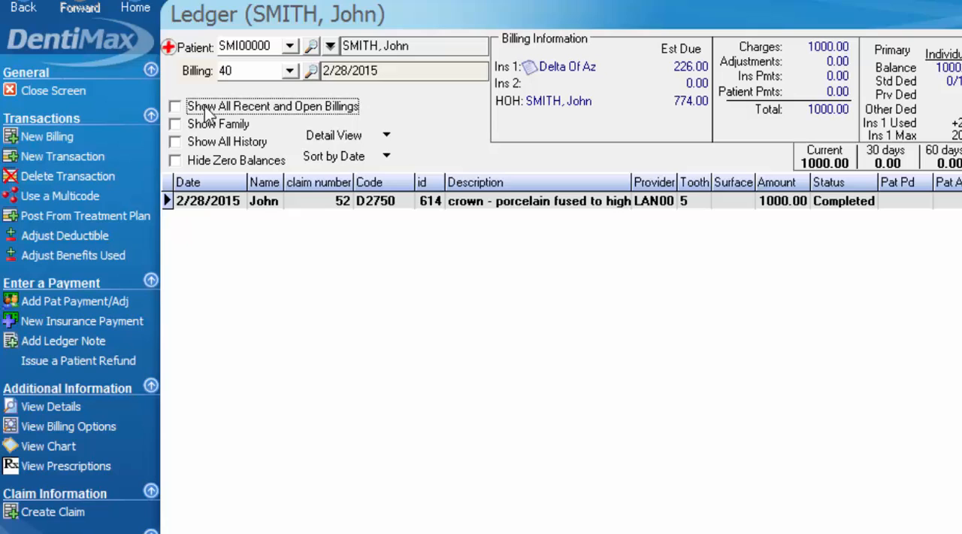
pyautogui.moveTo(207, 116)
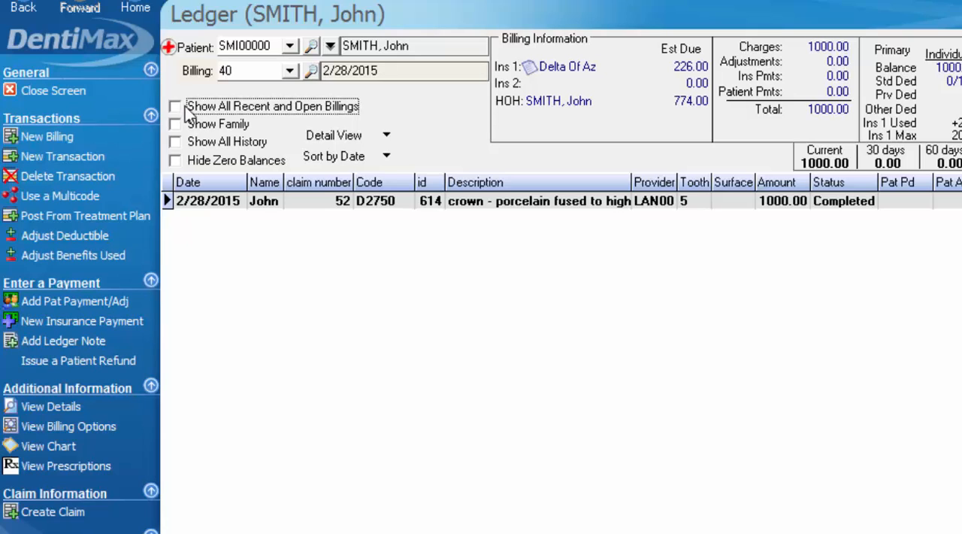
pyautogui.moveTo(213, 77)
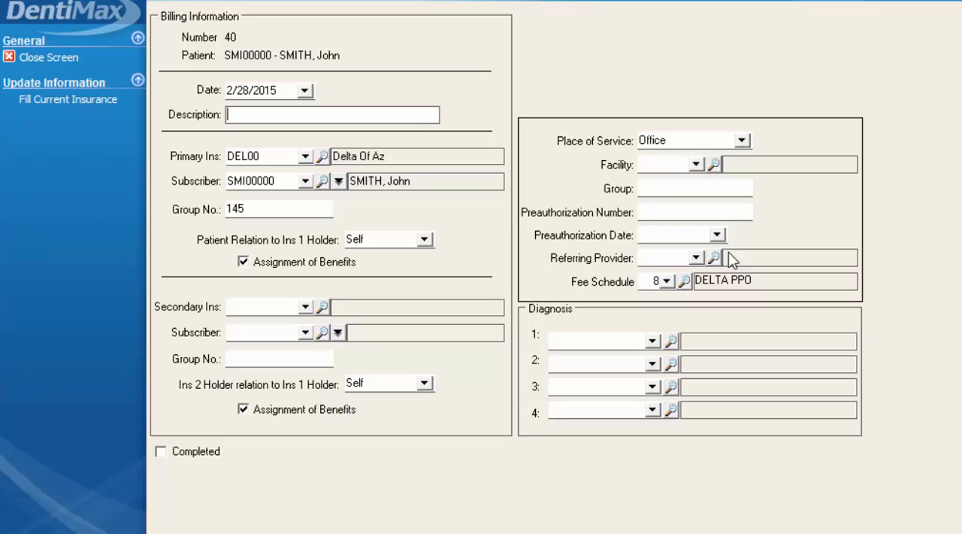
# - Keep Office as the Place of Service and close billing 40's options
pyautogui.click(742, 140)
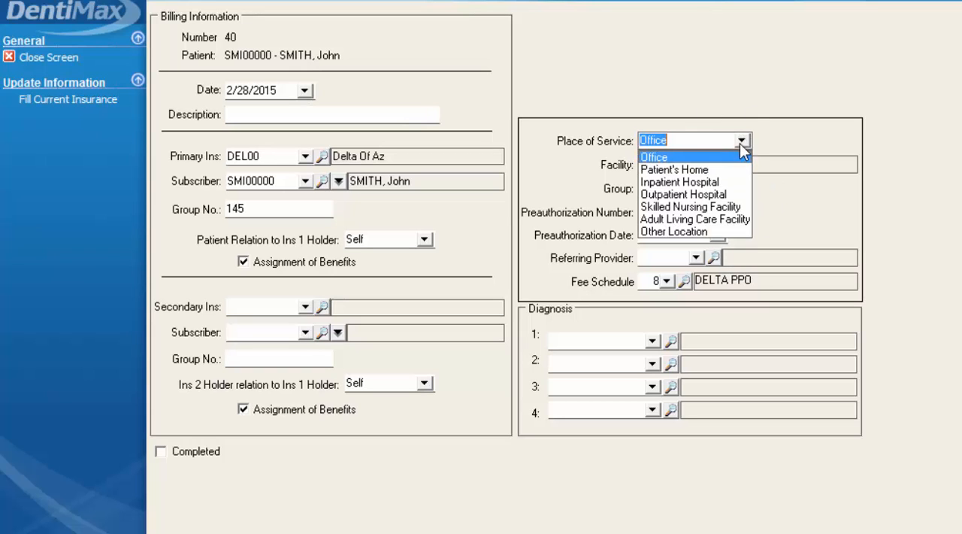
pyautogui.moveTo(699, 230)
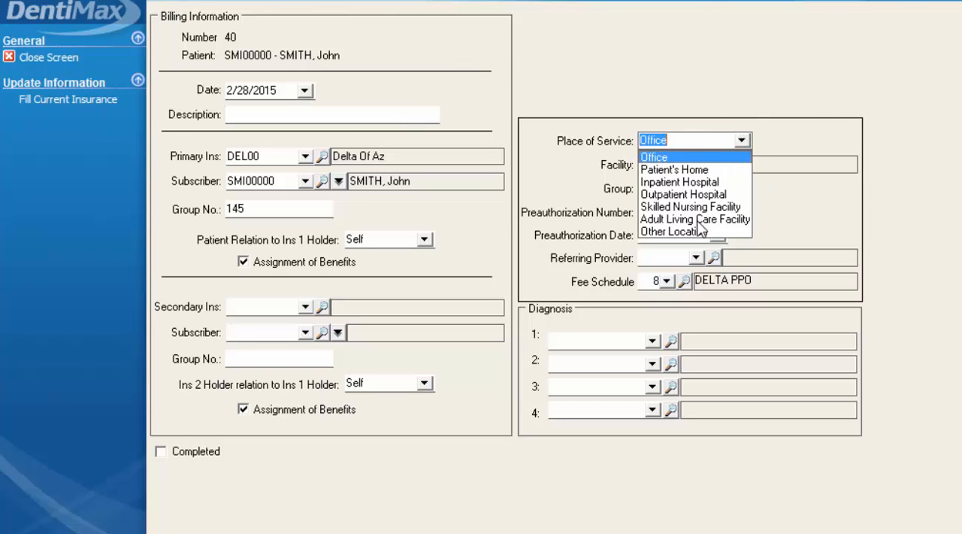
pyautogui.click(48, 57)
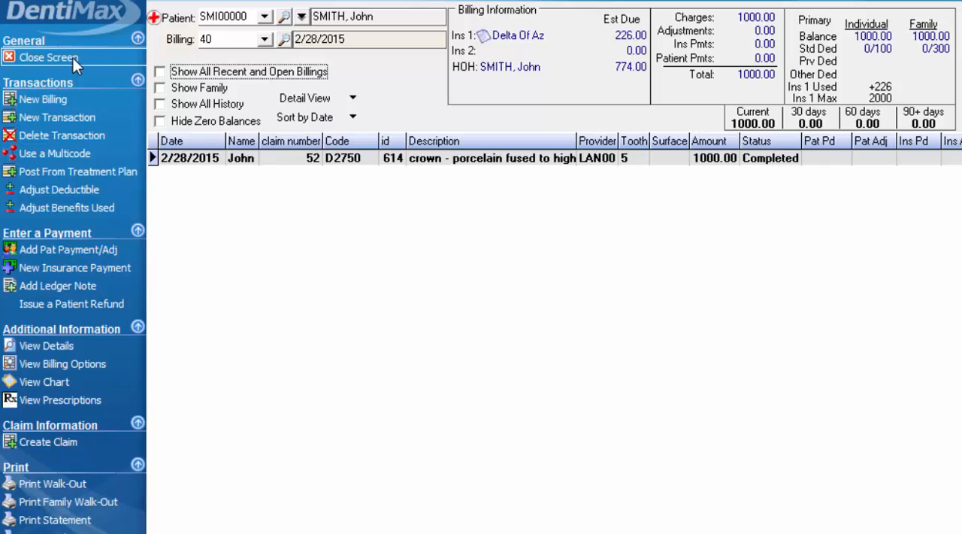